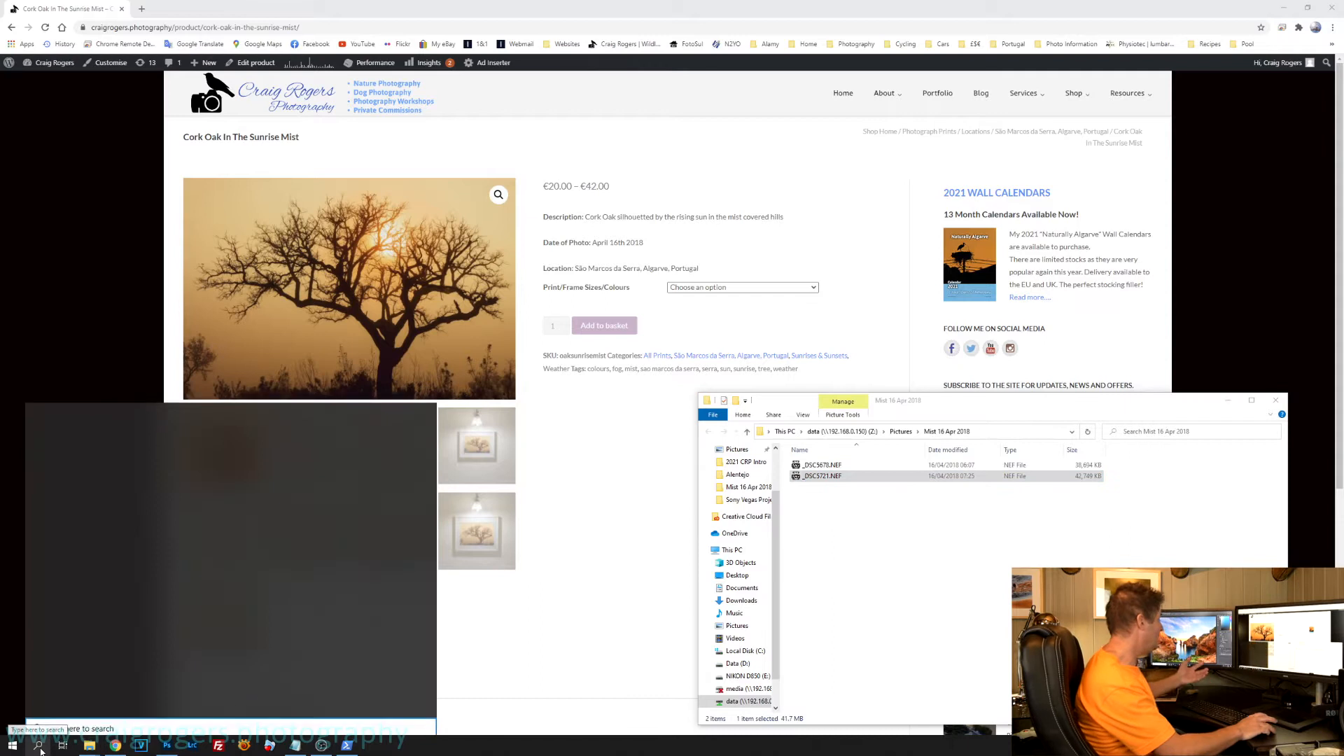
Search the taskbar for 'powershell' to launch Windows PowerShell.
{"action": "left_click", "coordinate": [40, 745]}
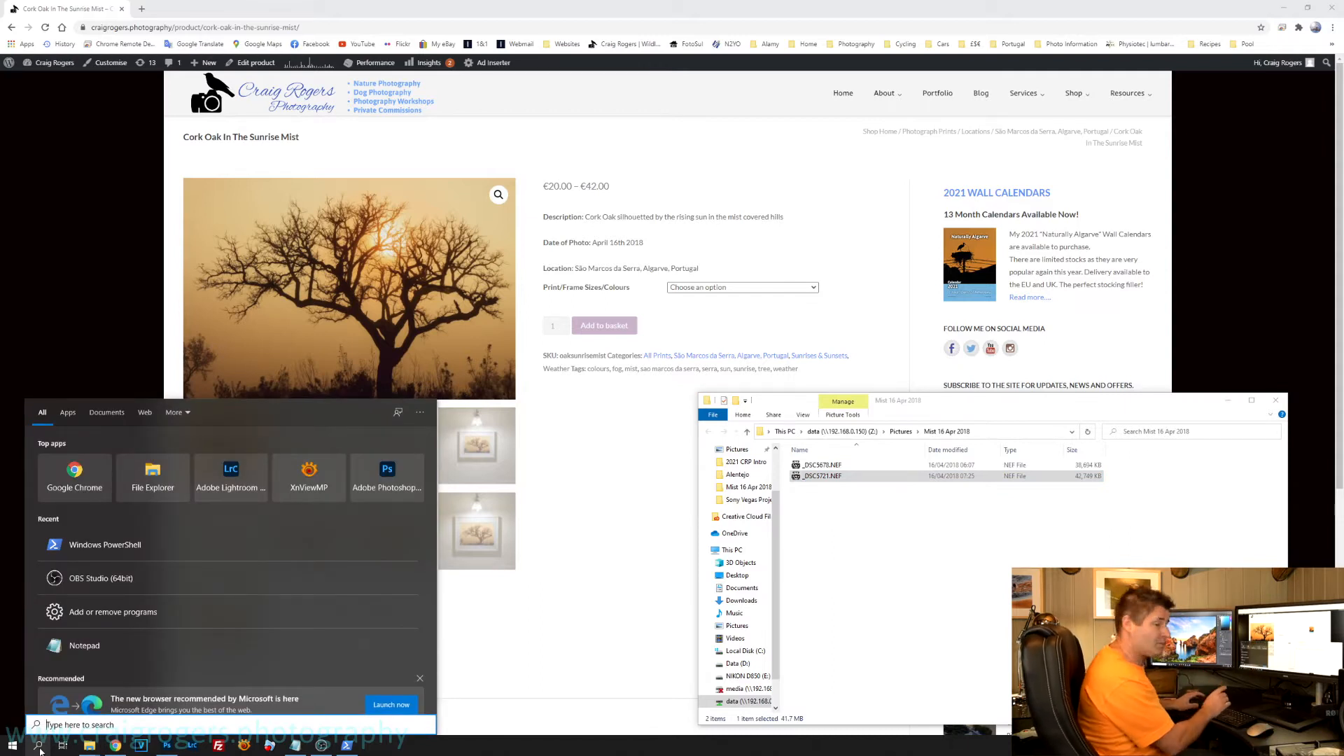
{"action": "type", "text": "powershe"}
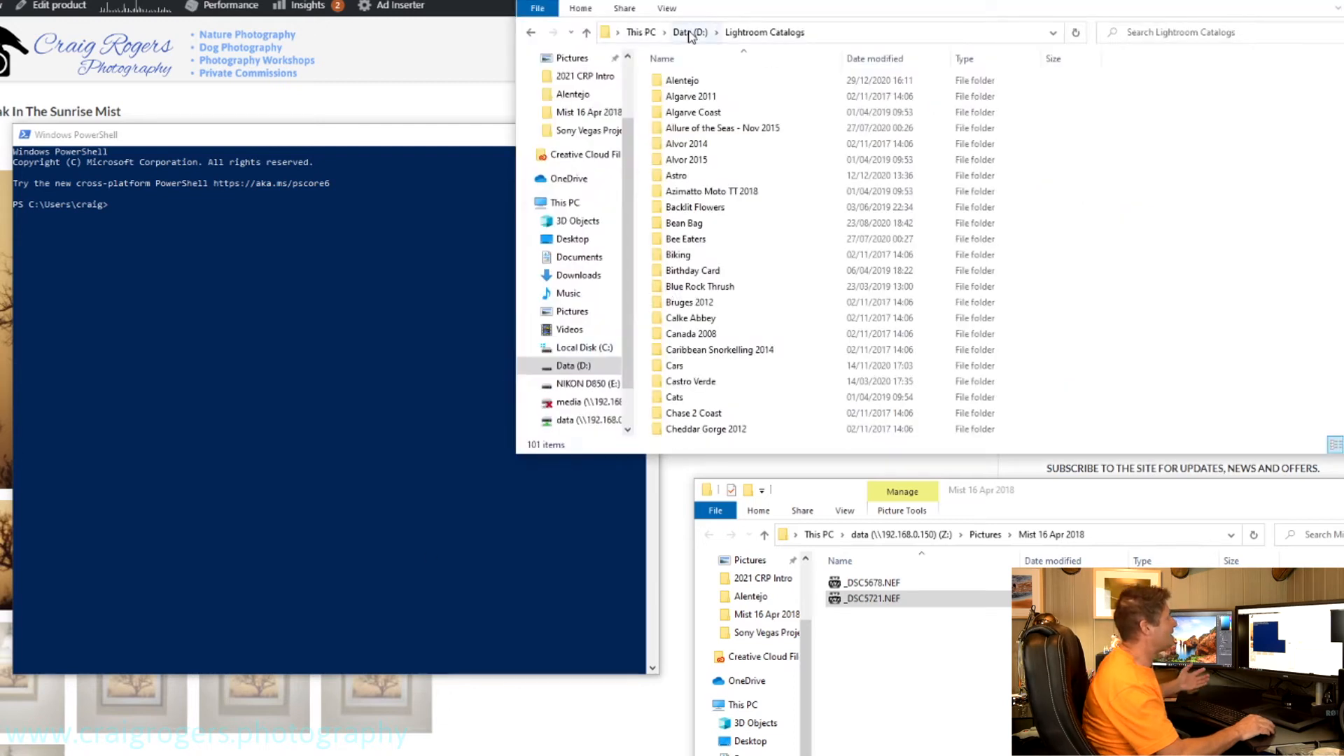
{"action": "left_click", "coordinate": [688, 32]}
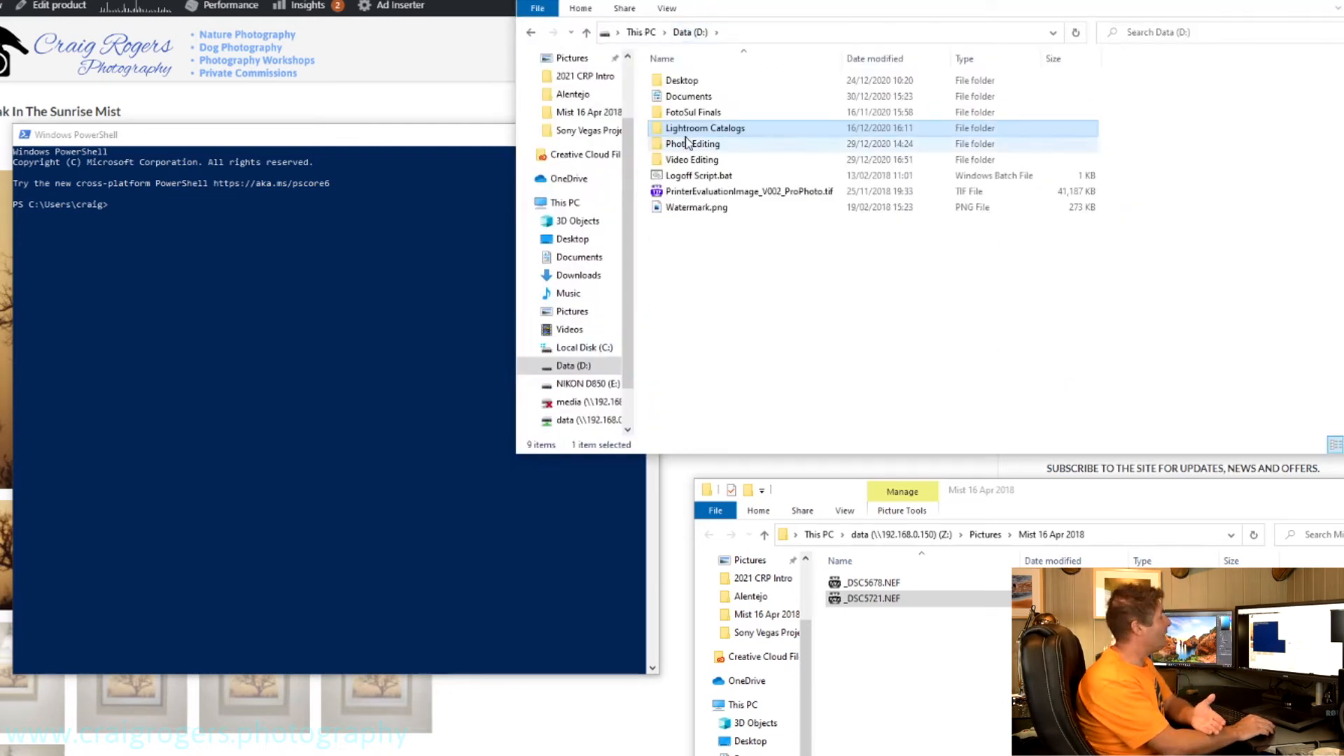
{"action": "double_click", "coordinate": [704, 127]}
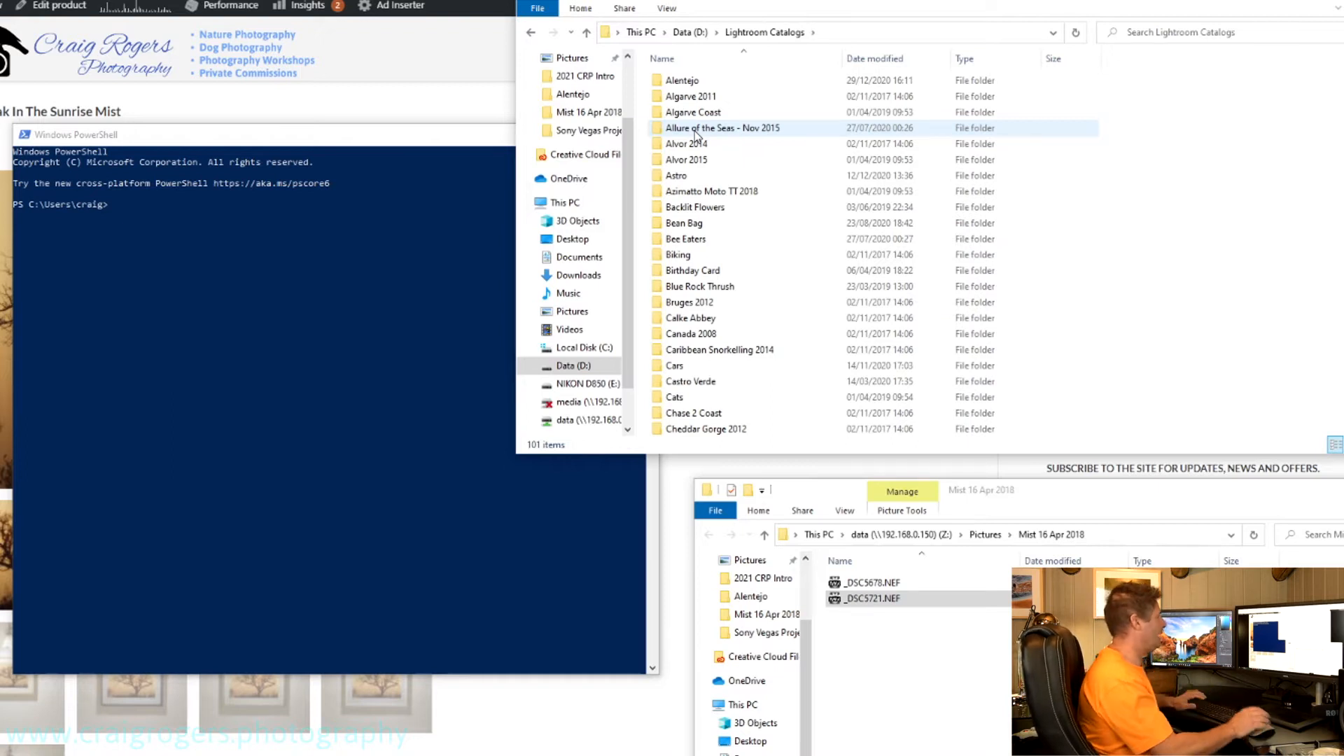
{"action": "mouse_move", "coordinate": [747, 310]}
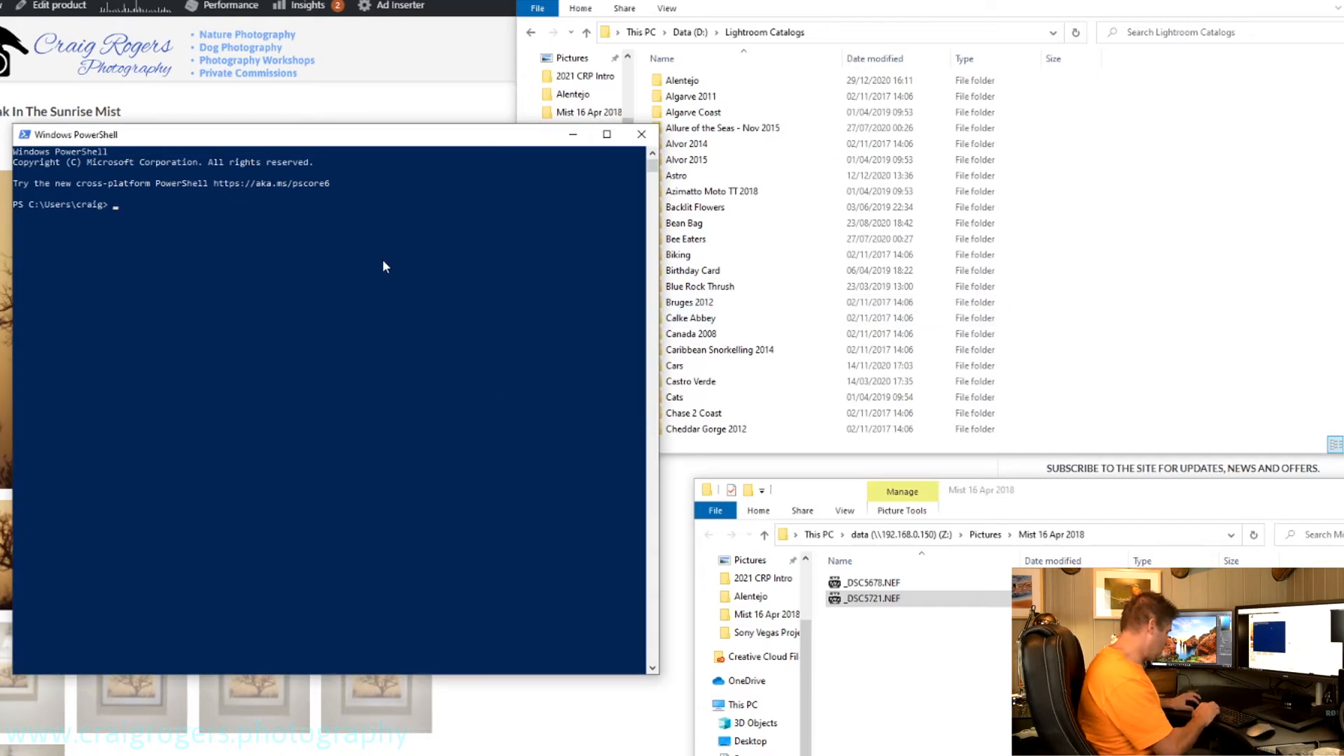
Switch to drive D, change into 'lightroom catalogs', and list its folders with dir.
{"action": "type", "text": "d:"}
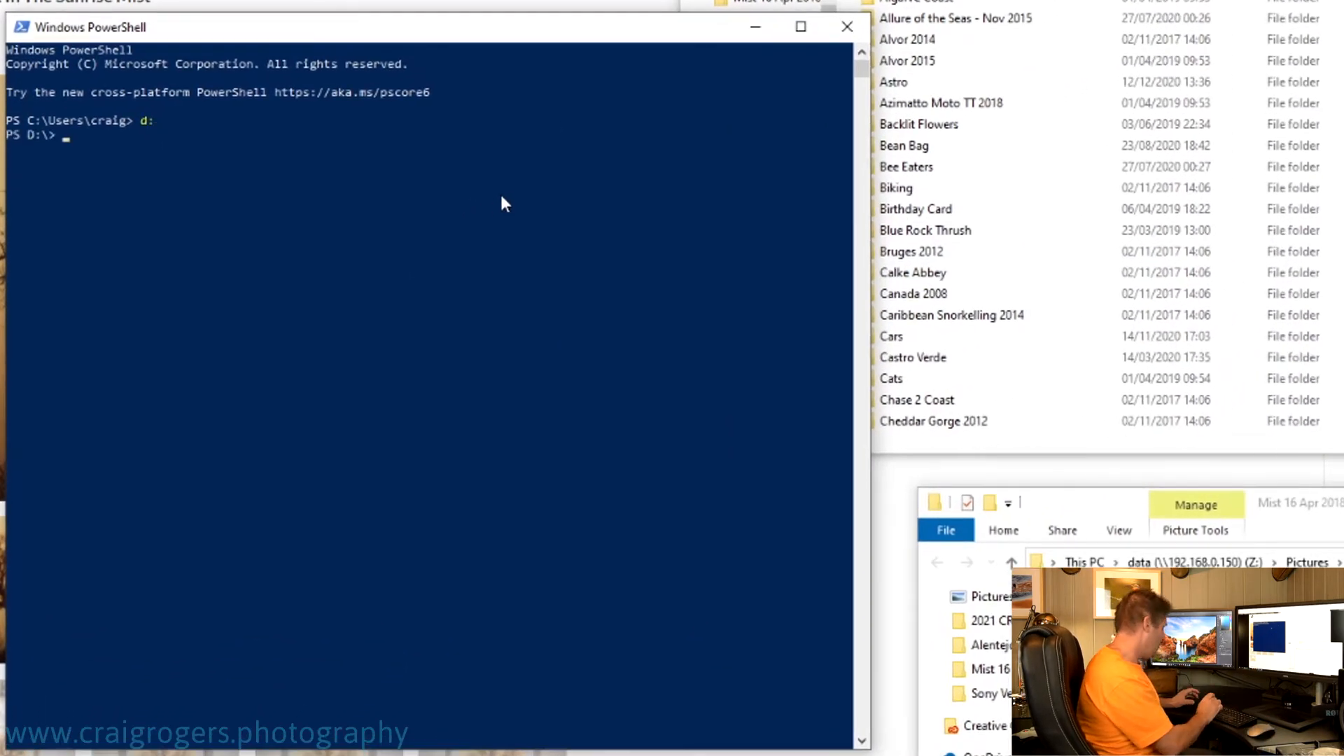
{"action": "type", "text": "cd"}
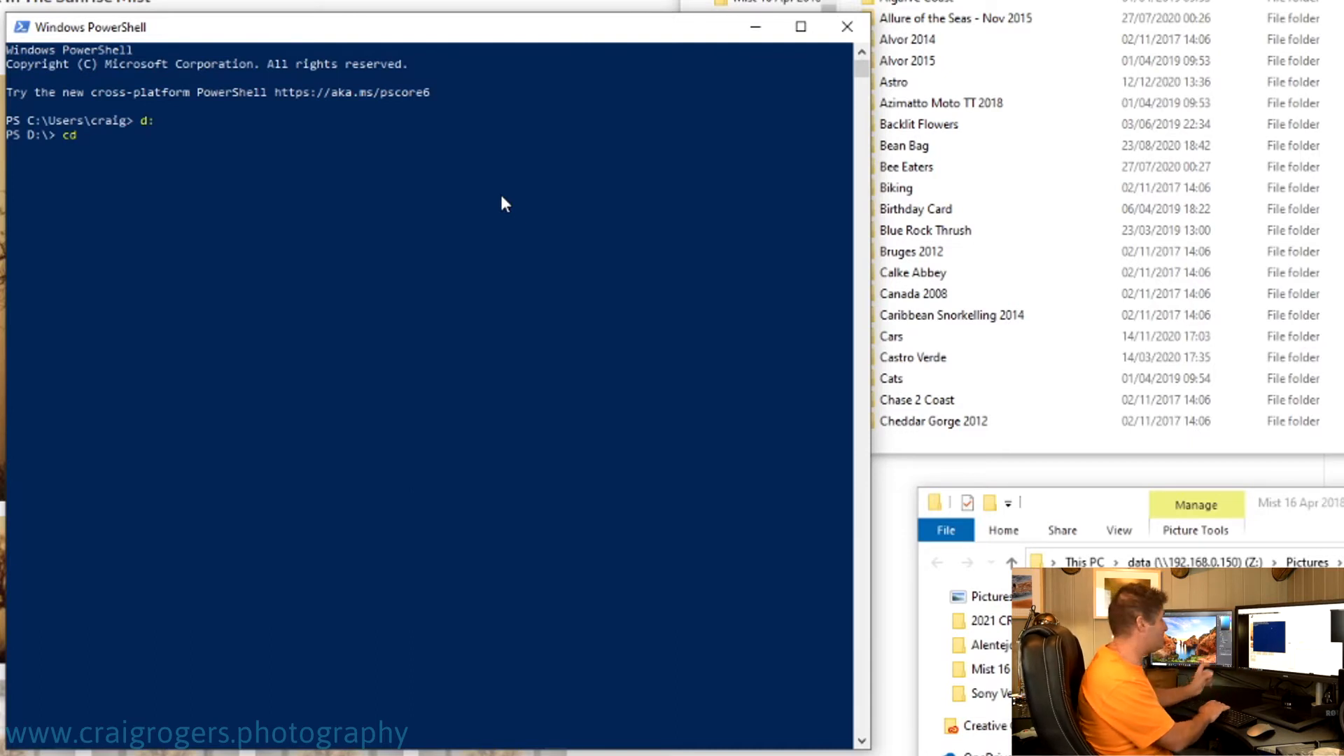
{"action": "type", "text": "ligh"}
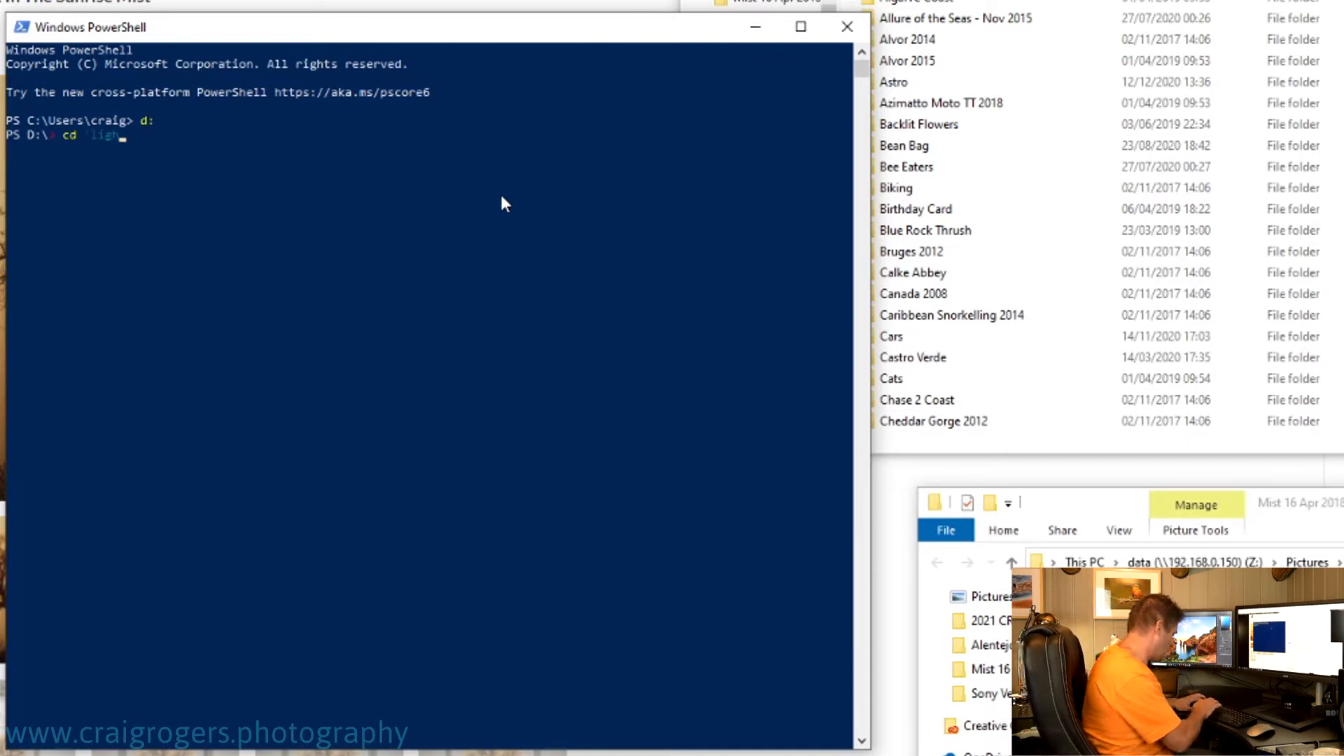
{"action": "type", "text": "ightroom catalo"}
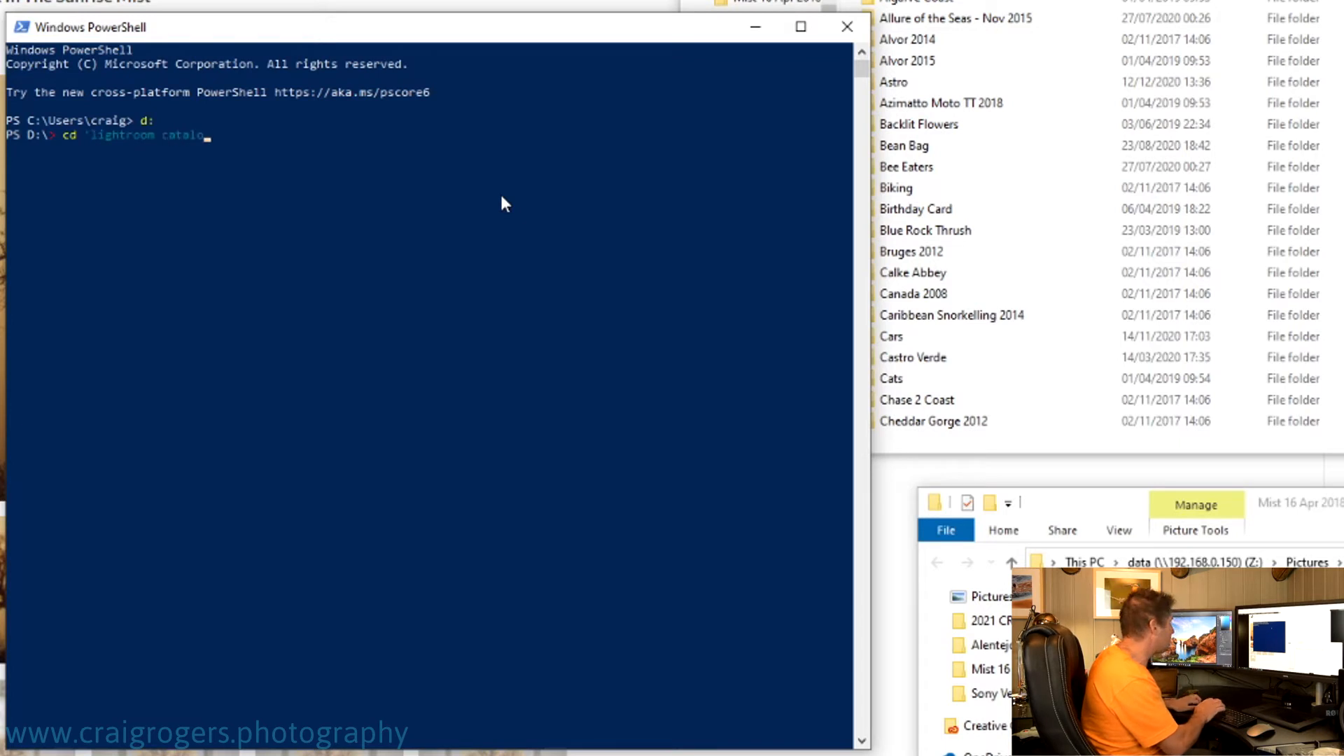
{"action": "key", "text": "Enter"}
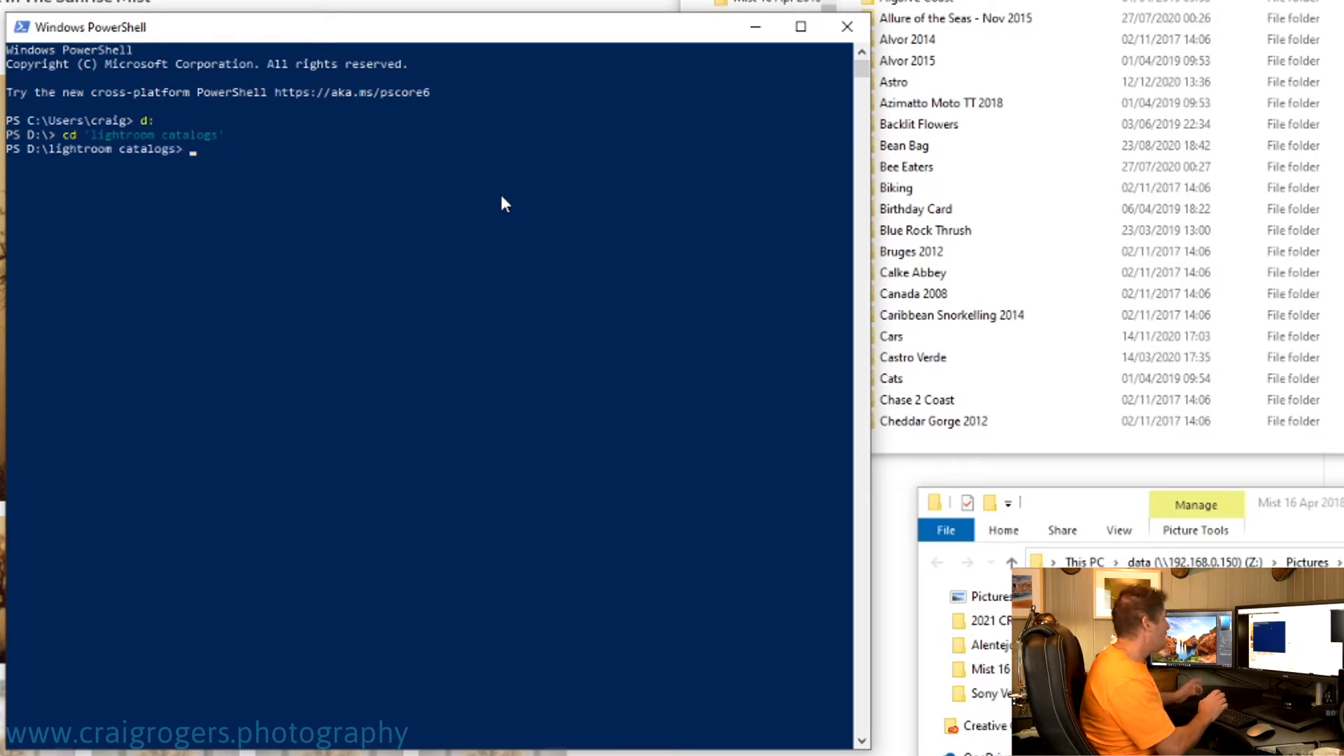
{"action": "type", "text": "dir"}
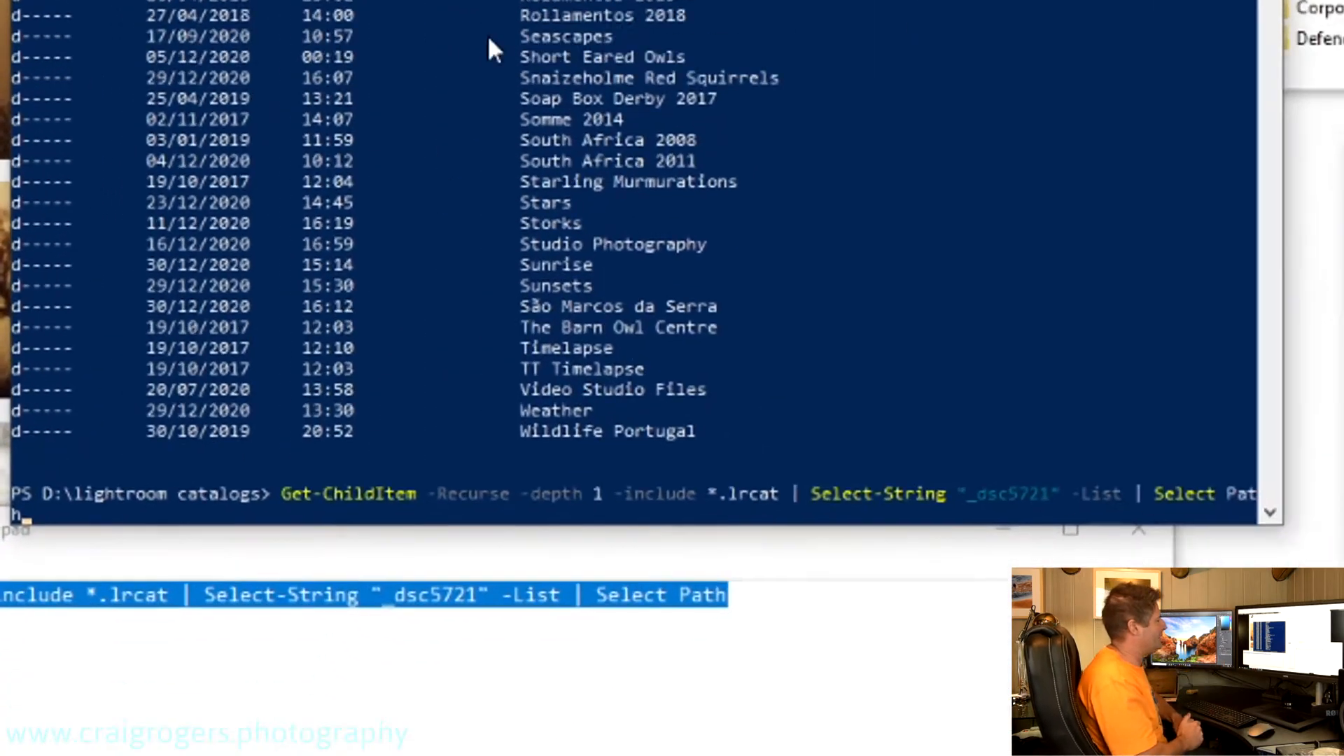
Scroll the PowerShell output to see the catalogs matching _dsc5721.
{"action": "scroll", "scroll_direction": "down", "scroll_amount": 3}
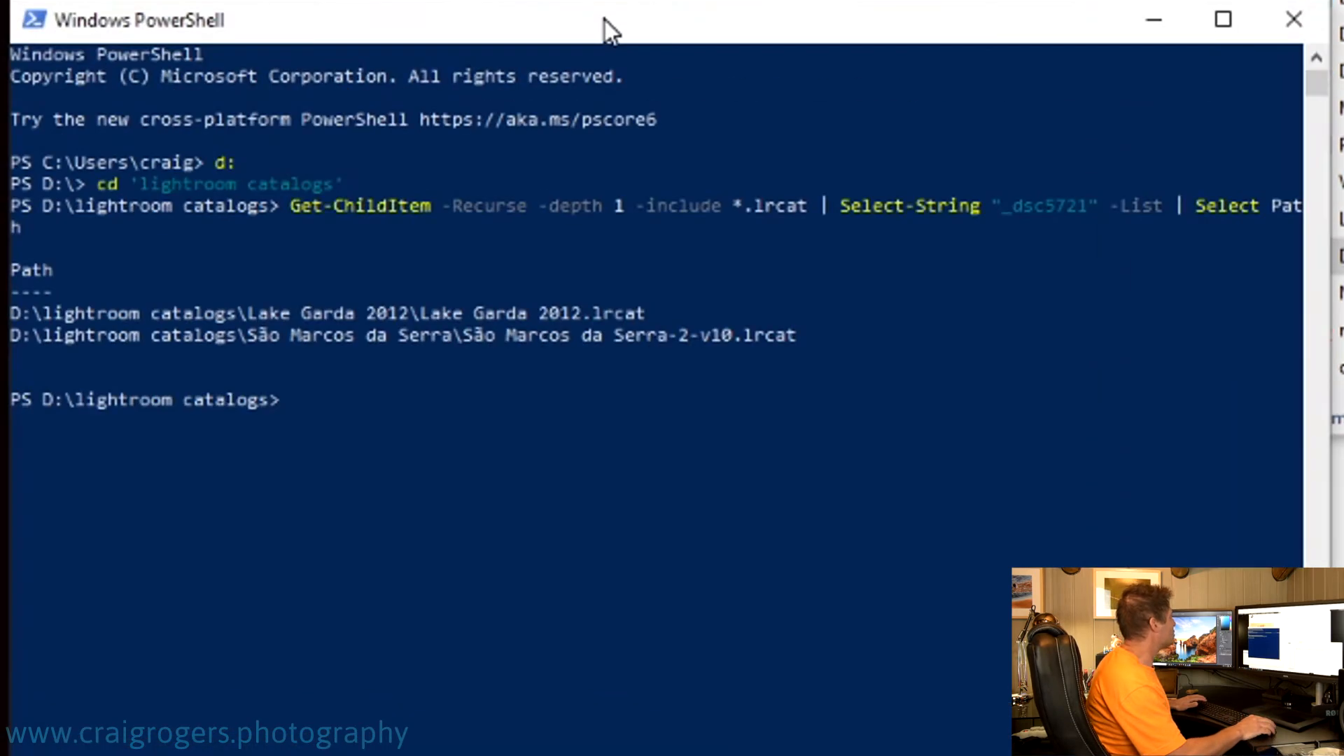
{"action": "mouse_move", "coordinate": [639, 71]}
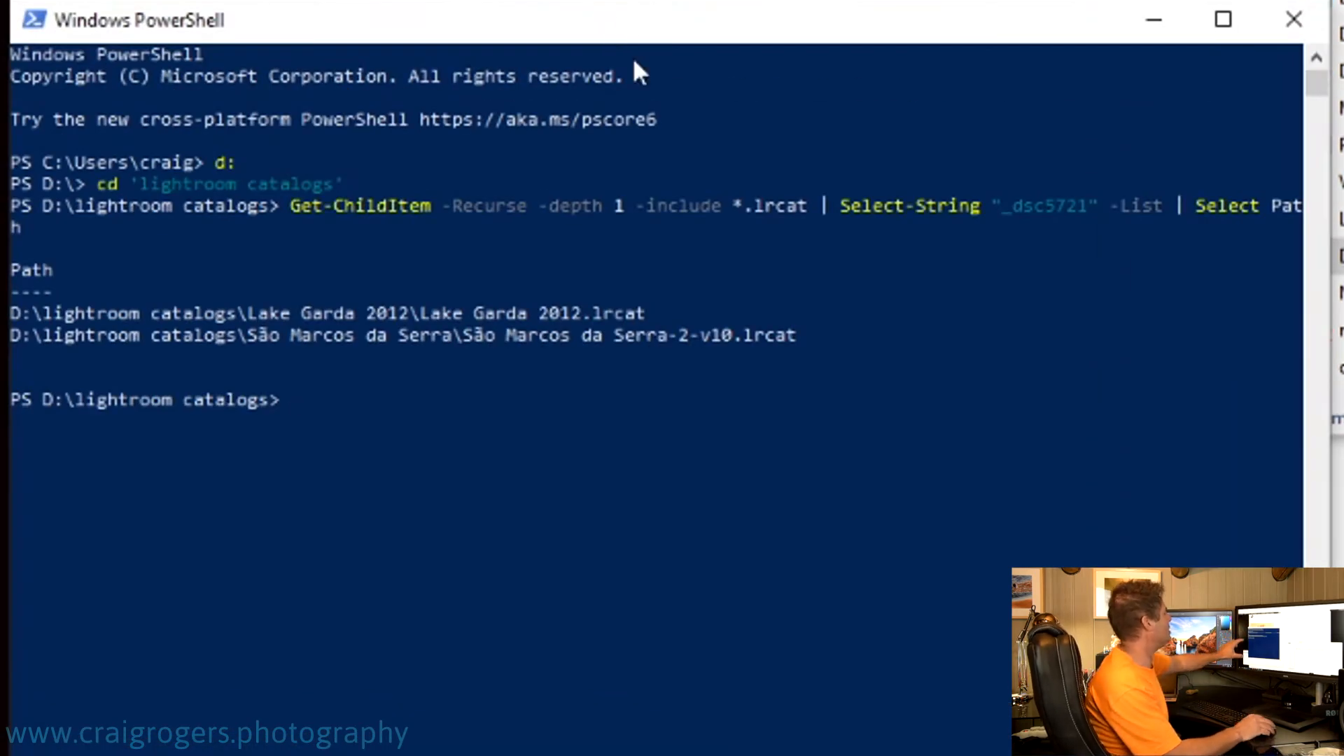
{"action": "mouse_move", "coordinate": [602, 325]}
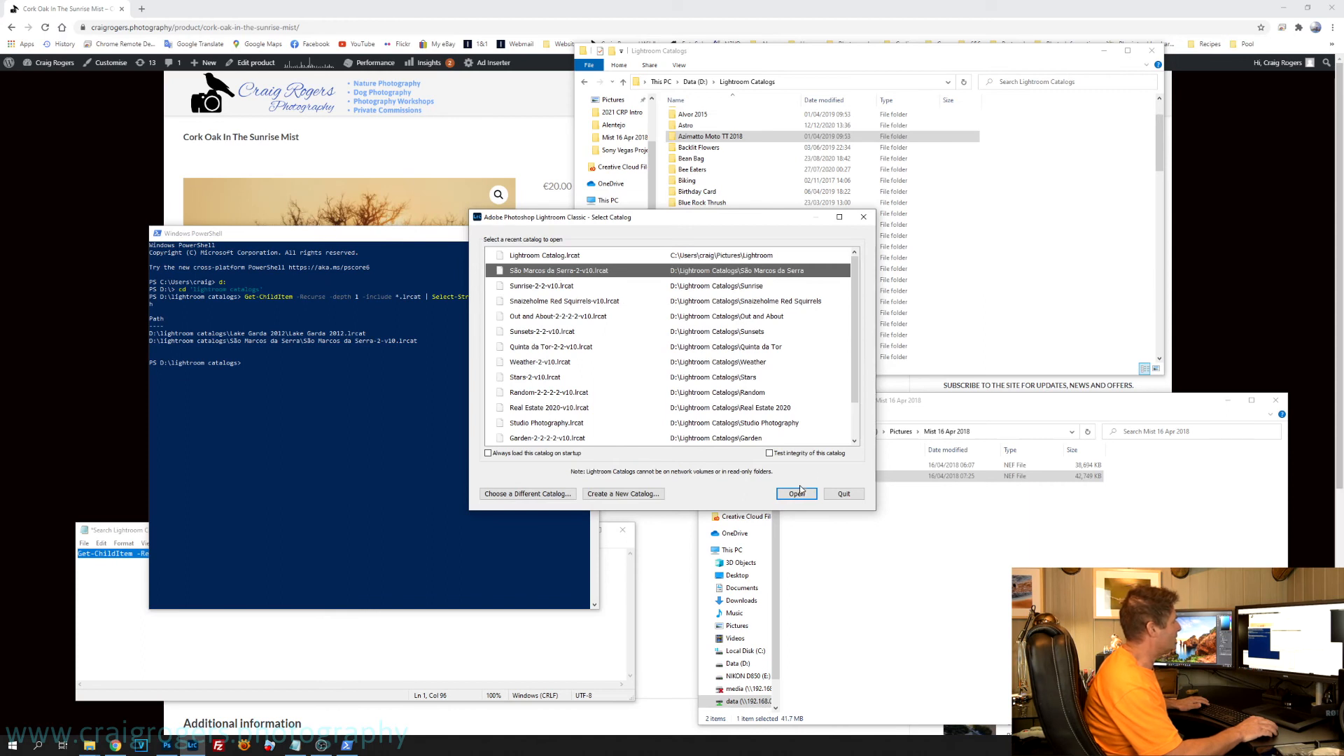
Open São Marcos da Serra-2-v10.lrcat from the Select Catalog dialog.
{"action": "left_click", "coordinate": [797, 494]}
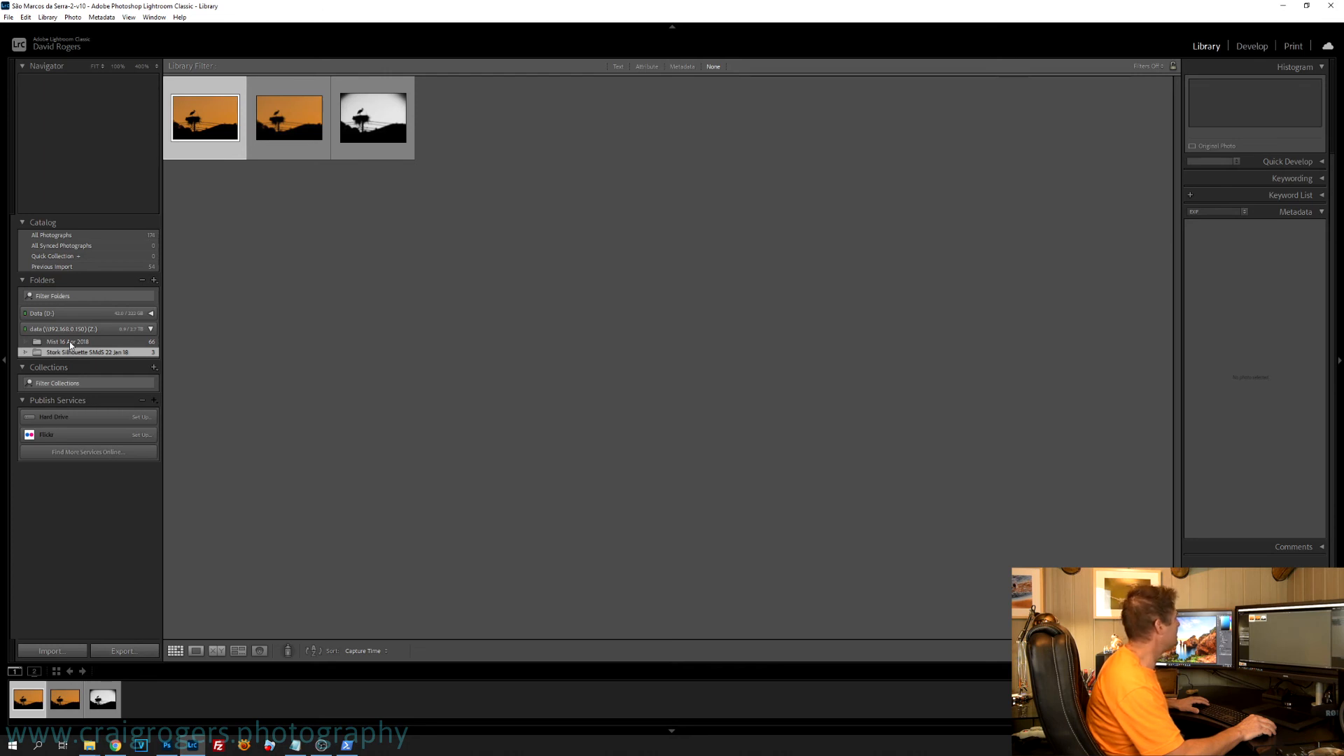
Show the Mist 16 Apr 2018 folder and switch to Develop on _DSC5721.NEF.
{"action": "left_click", "coordinate": [70, 341]}
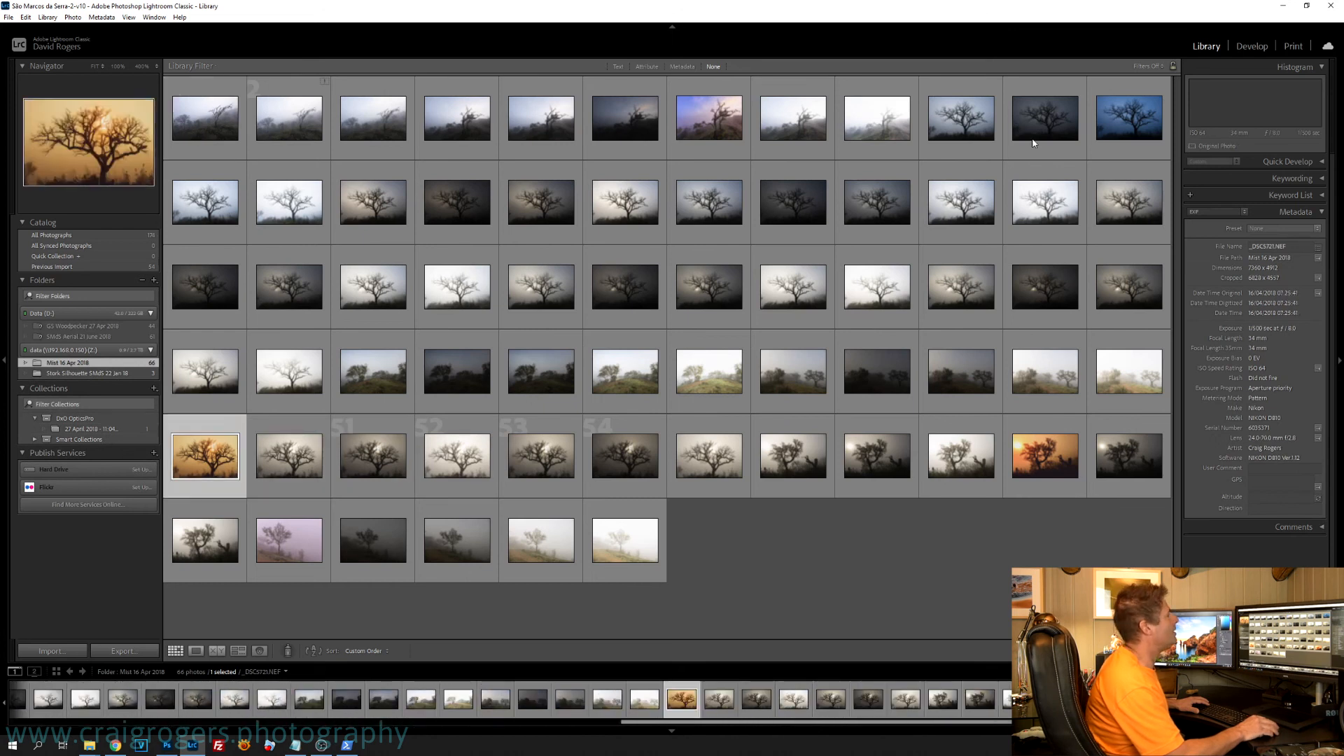
{"action": "left_click", "coordinate": [1252, 45]}
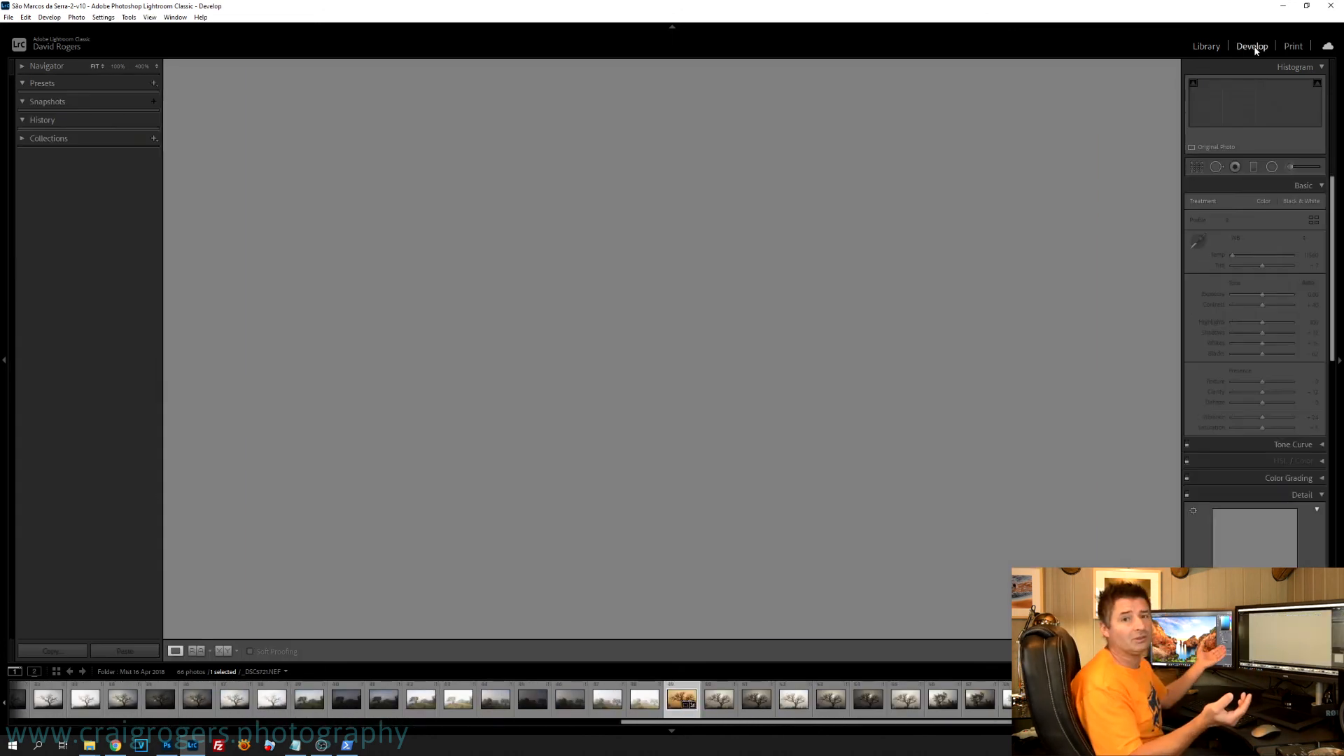